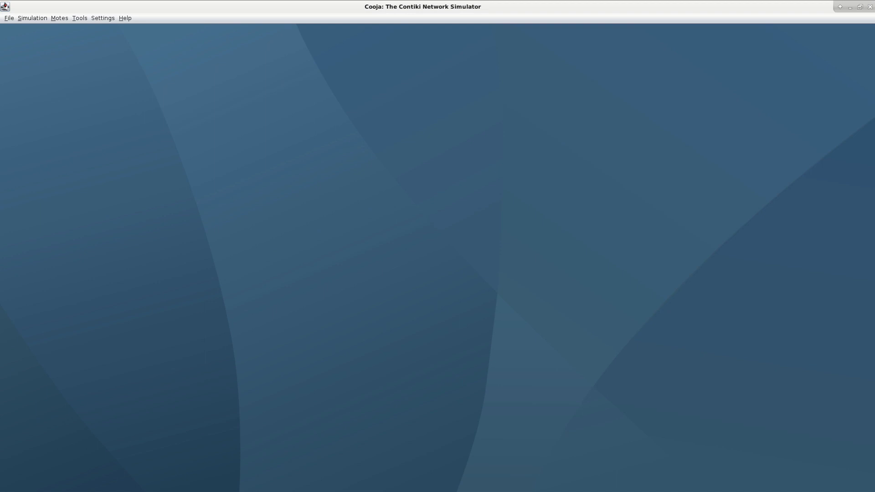
Show the File menu's Open simulation choices
left_click(9, 18)
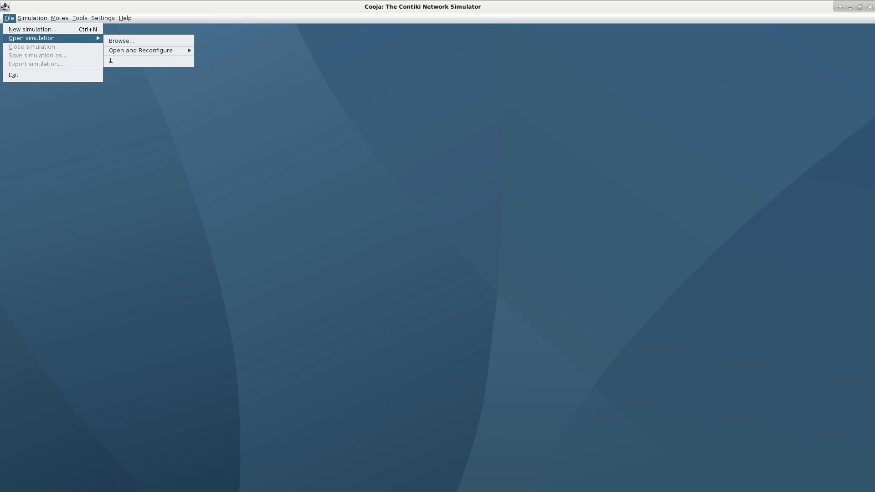
Browse to part3/contiki-intro/simulations/00-overview and load overview-cooja.csc
left_click(121, 40)
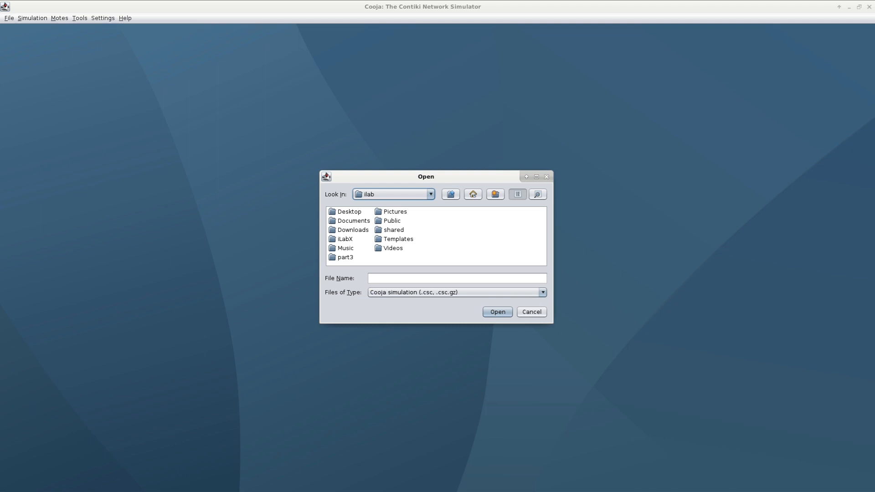
double_click(344, 257)
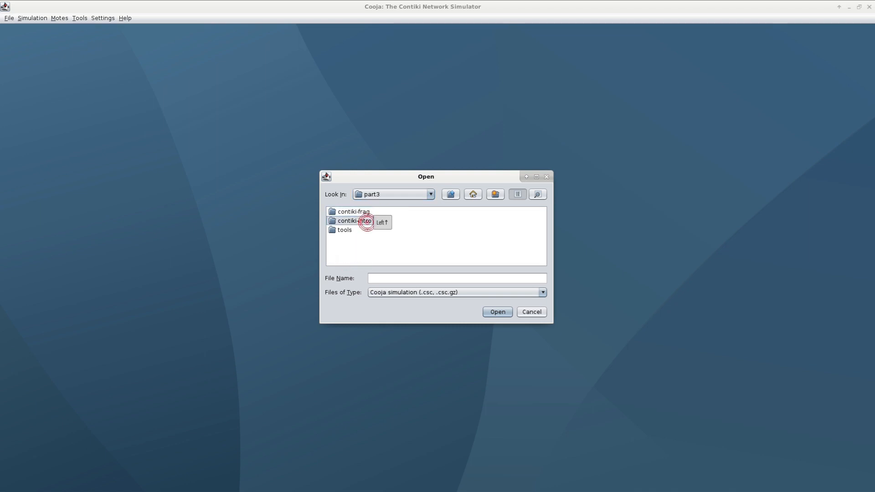
double_click(352, 220)
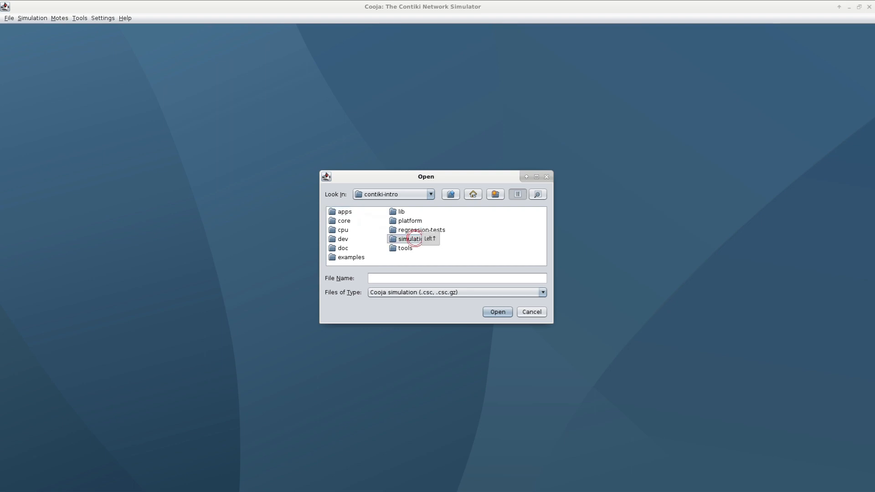
double_click(411, 239)
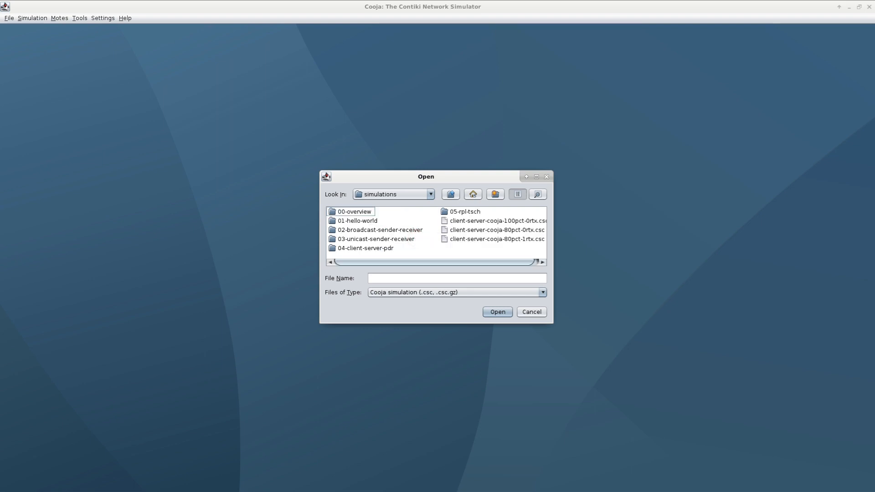
double_click(355, 211)
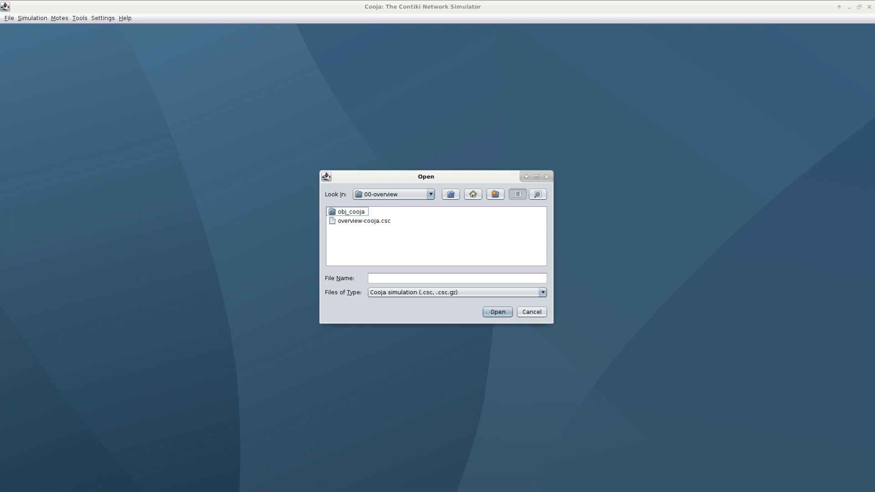
left_click(364, 220)
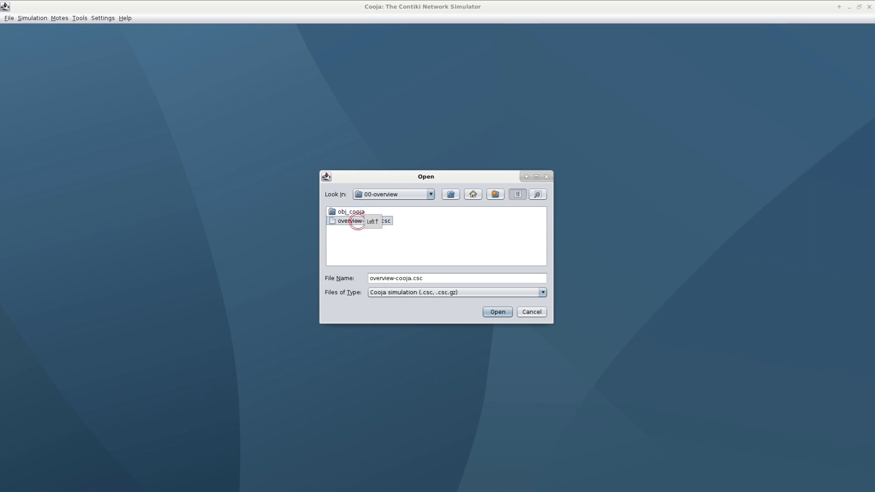
left_click(496, 312)
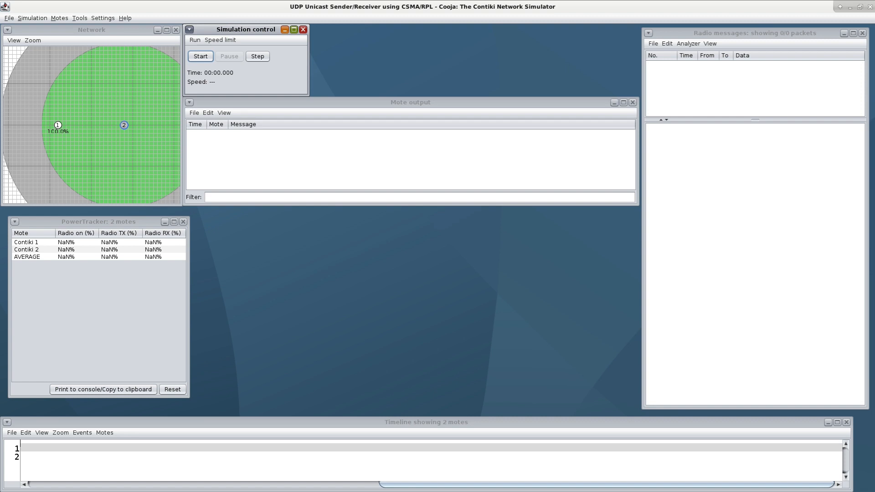
Start the simulation, pause it at about 4.8 s after two packets, and show the Speed limit choices
left_click(201, 55)
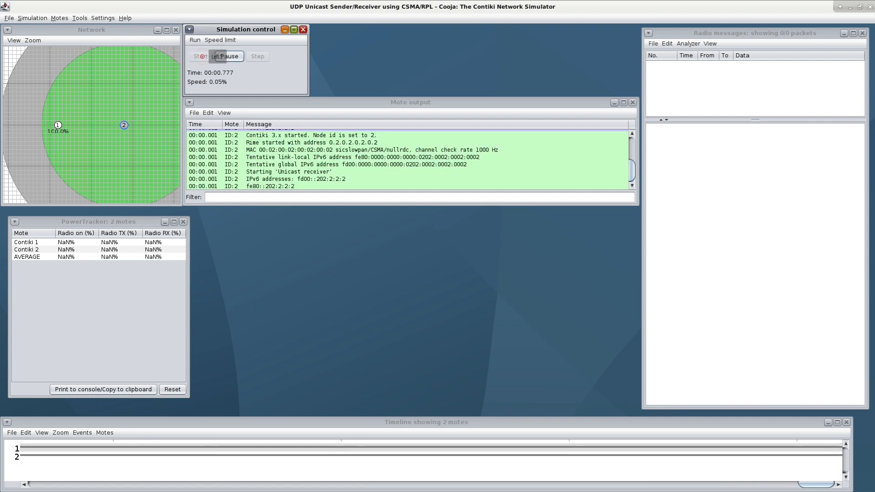
left_click(199, 56)
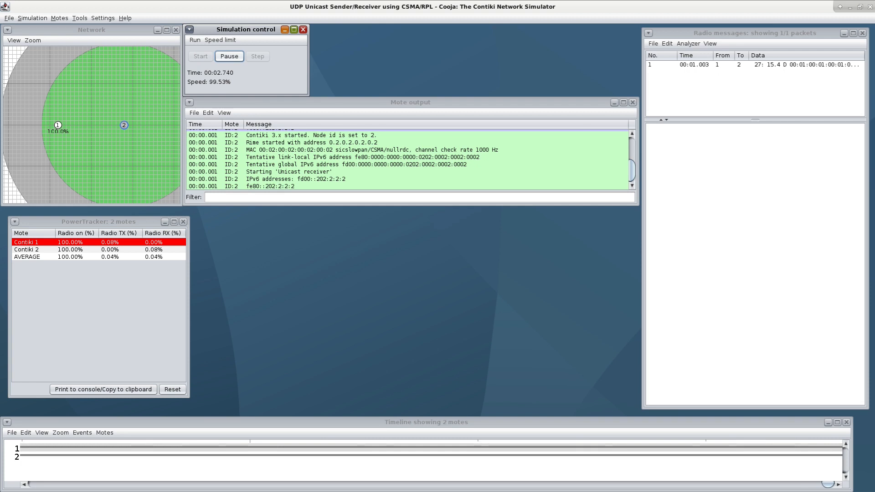
left_click(229, 56)
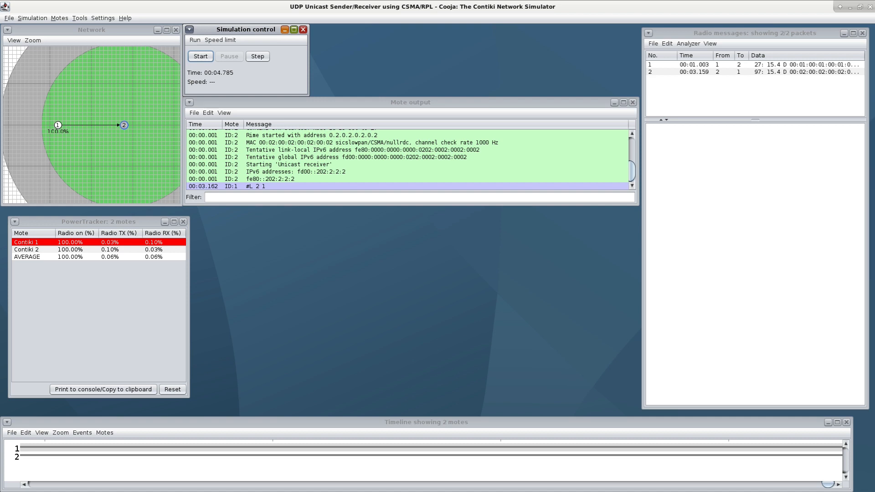
left_click(220, 39)
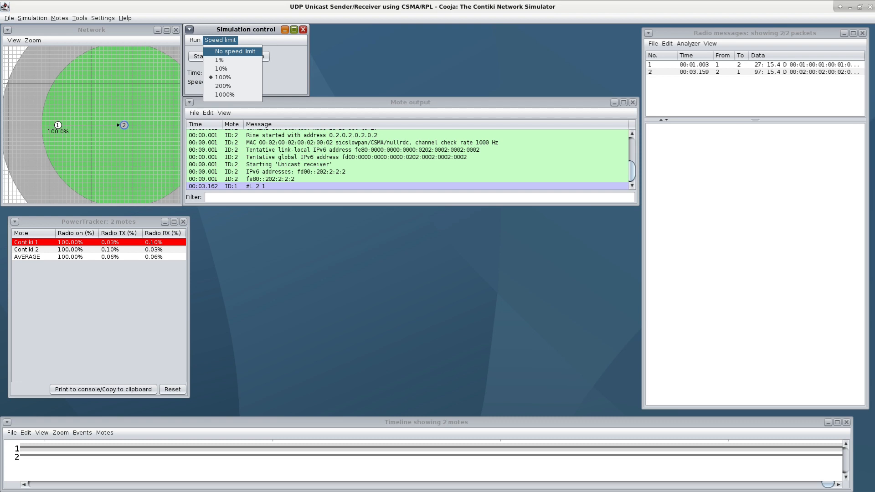
Choose No speed limit, run to about 3 h 10 min, and pause with 890 packets logged
left_click(219, 39)
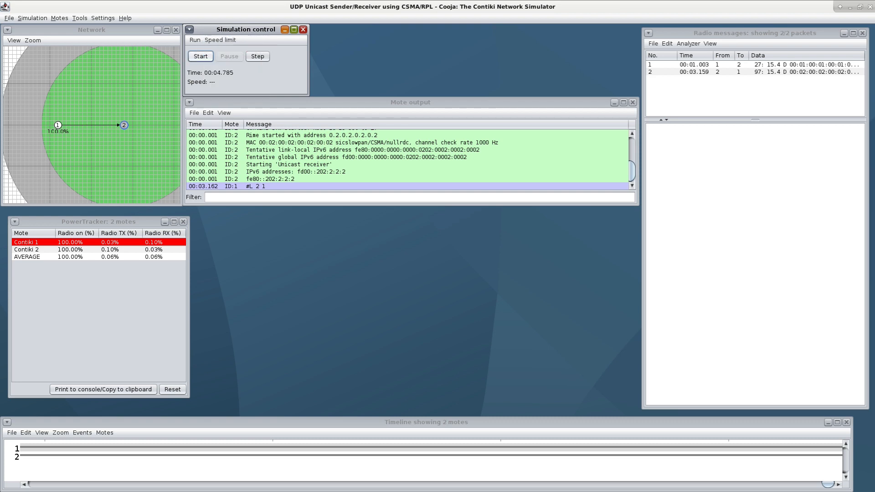
left_click(200, 55)
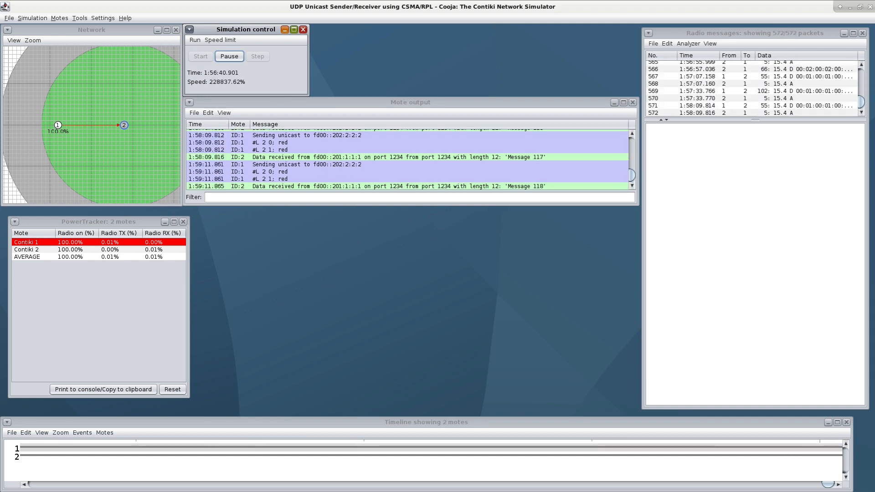
left_click(229, 55)
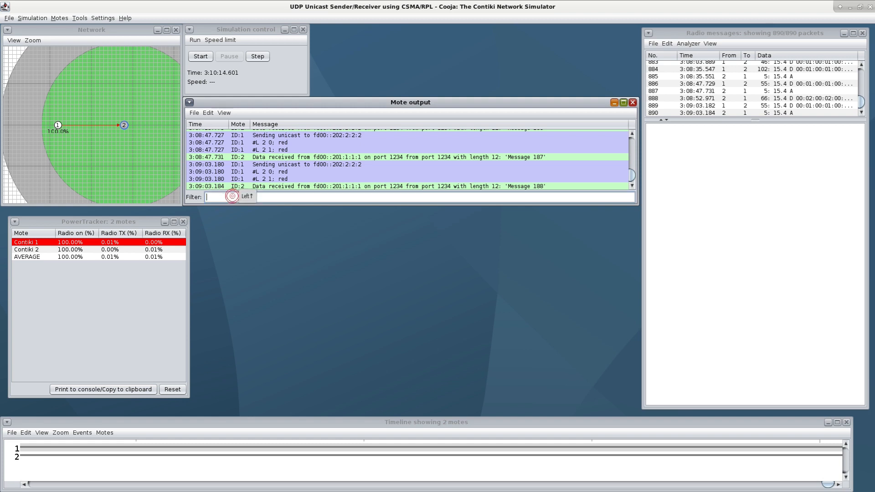
Filter the mote output by 'address', clear the filter, then decode radio packet 884 as an RPL DIO
left_click(229, 197)
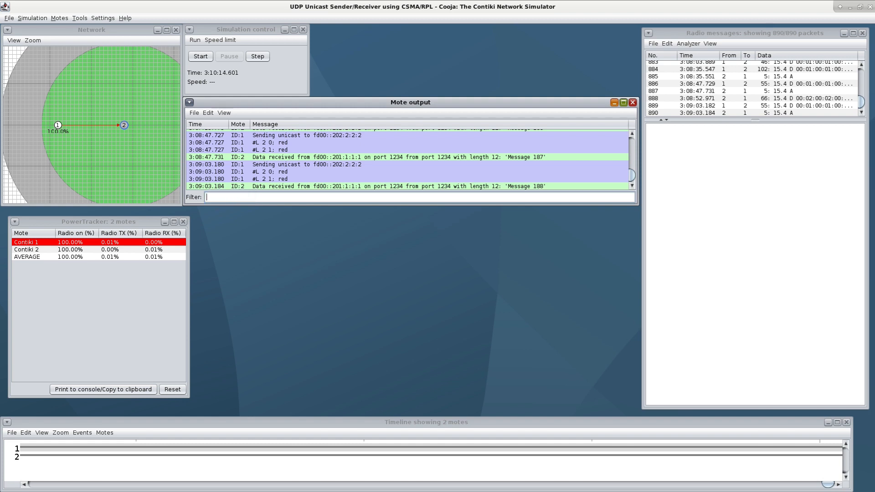
type("address")
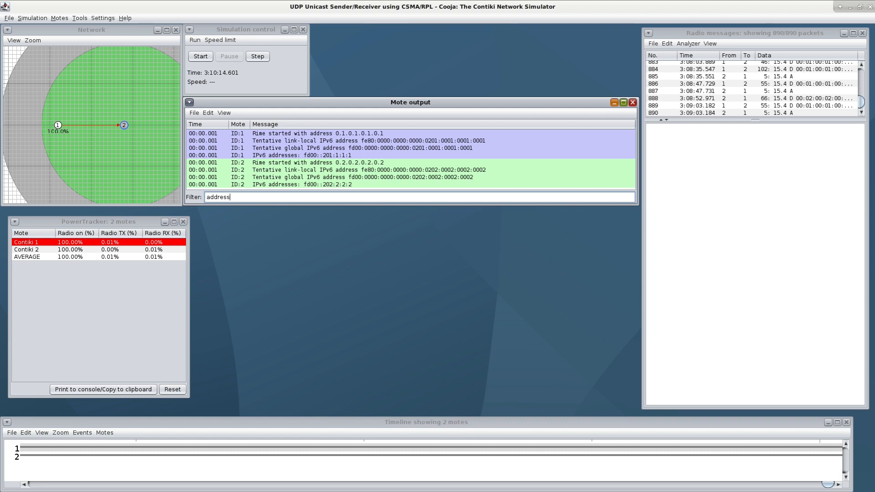
key("BackSpace")
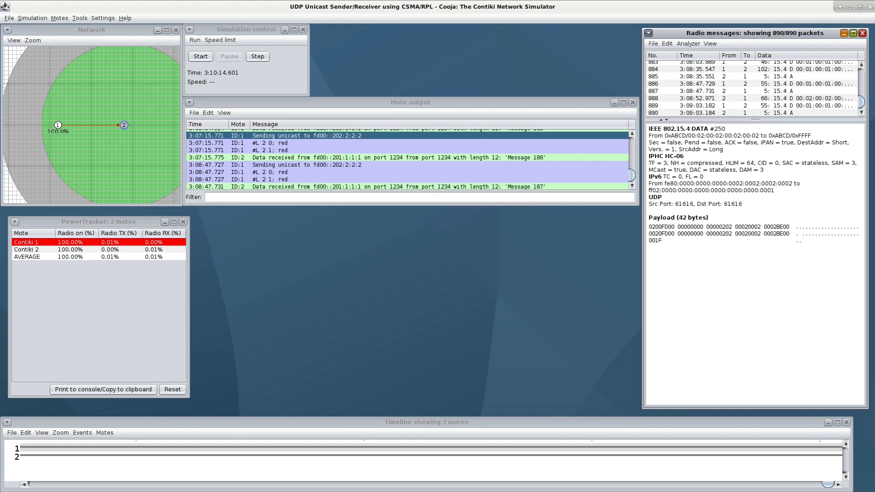
left_click(697, 68)
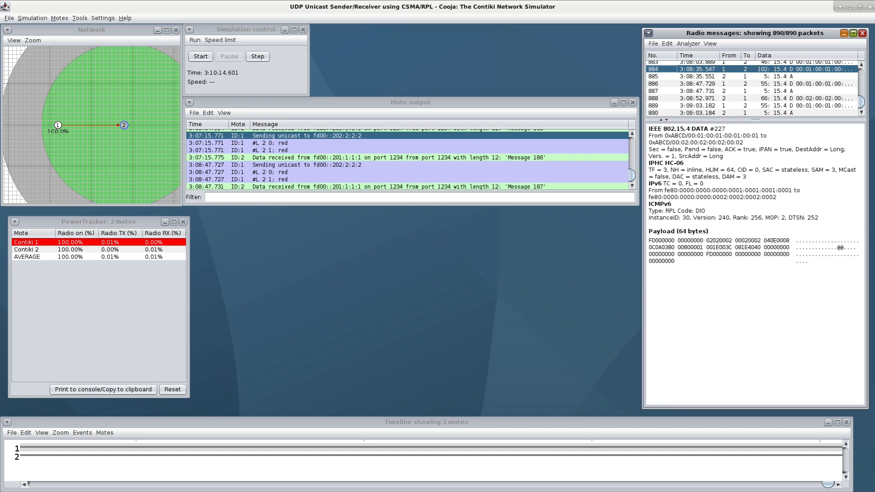
Select radio packet 886, the UDP data with payload 'Message 187', syncing output and timeline
left_click(697, 84)
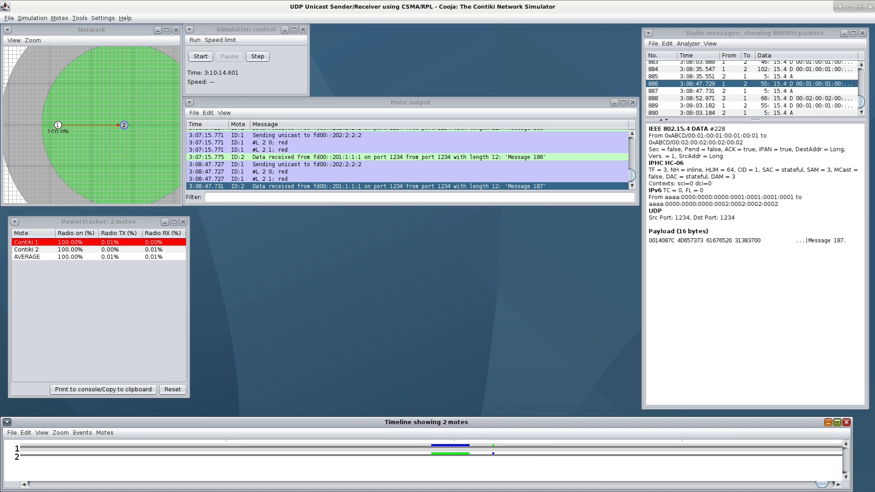
mouse_move(451, 446)
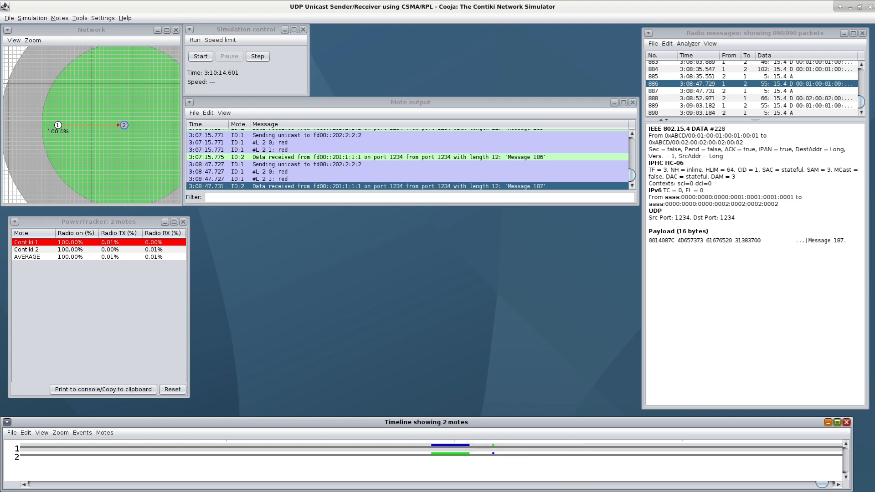
mouse_move(493, 452)
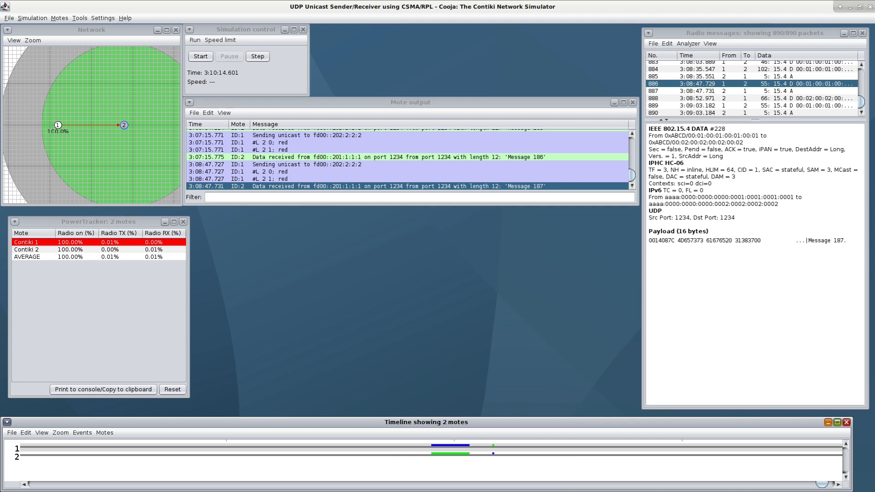
Mark the Message 187 exchange near 1.13e7 ms in the timeline and zoom out with Ctrl+-
left_click(60, 432)
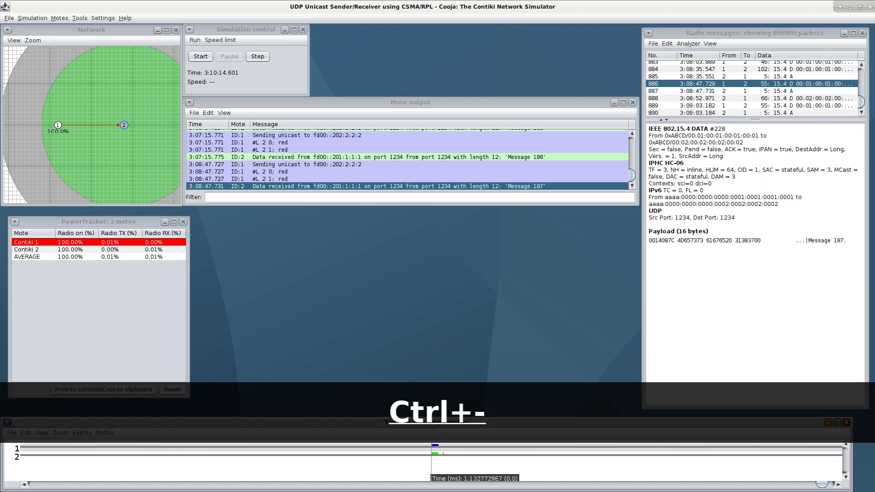
key("ctrl+minus")
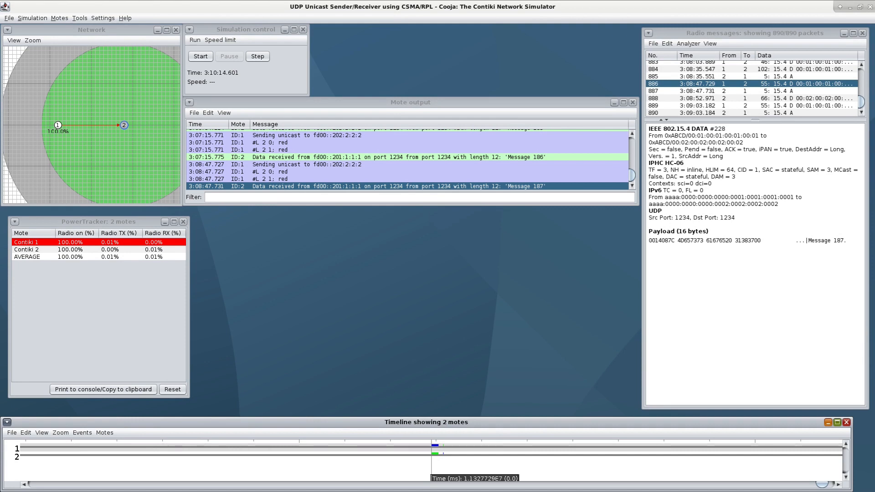
left_click(9, 19)
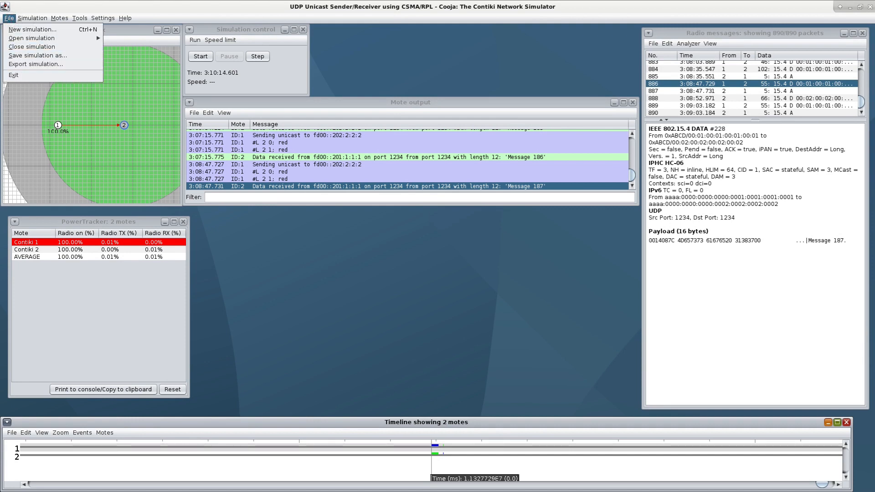
left_click(9, 17)
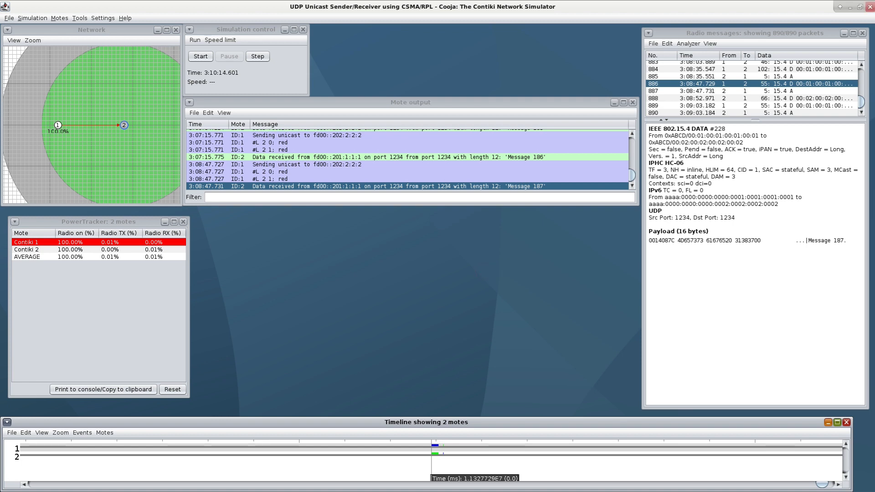